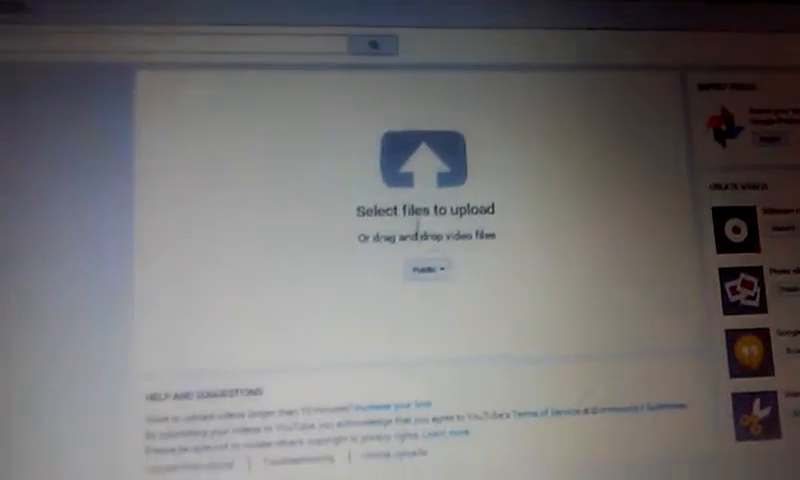
- Bring up the Windows file picker showing the Videos folder with 'My Movie'
{"action": "left_click", "coordinate": [414, 160]}
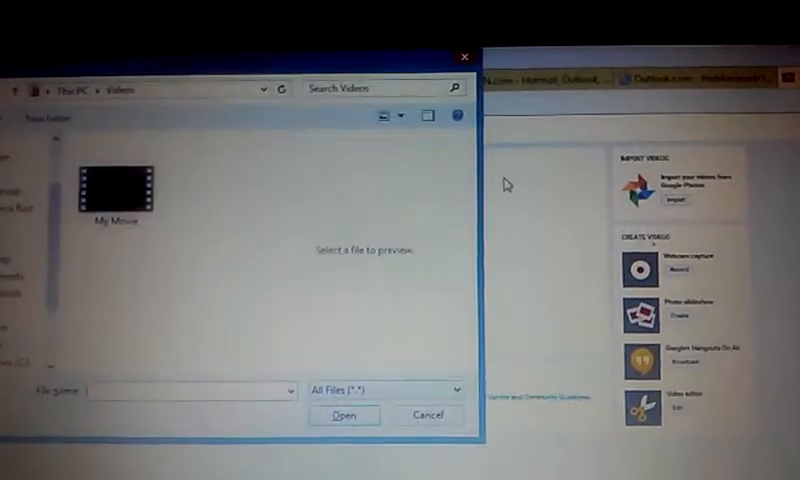